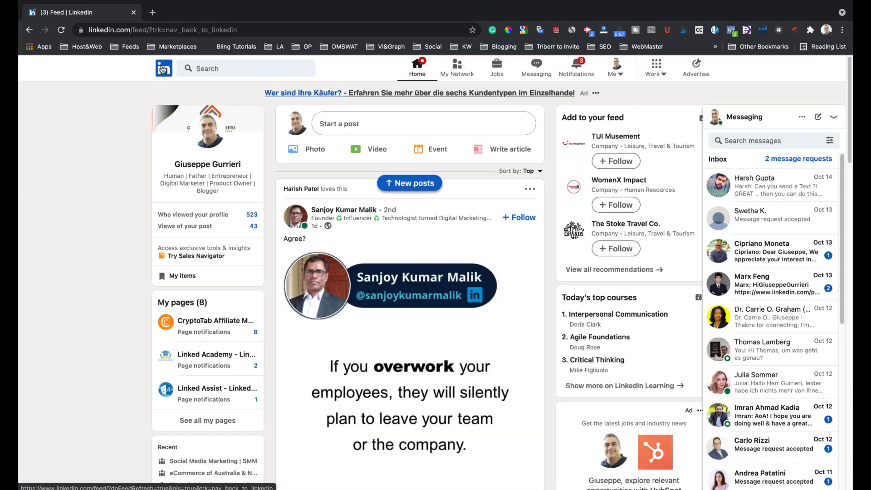
# Step: Search LinkedIn for 'marketer' and narrow the results to People who are 1st-degree connections
pyautogui.click(245, 68)
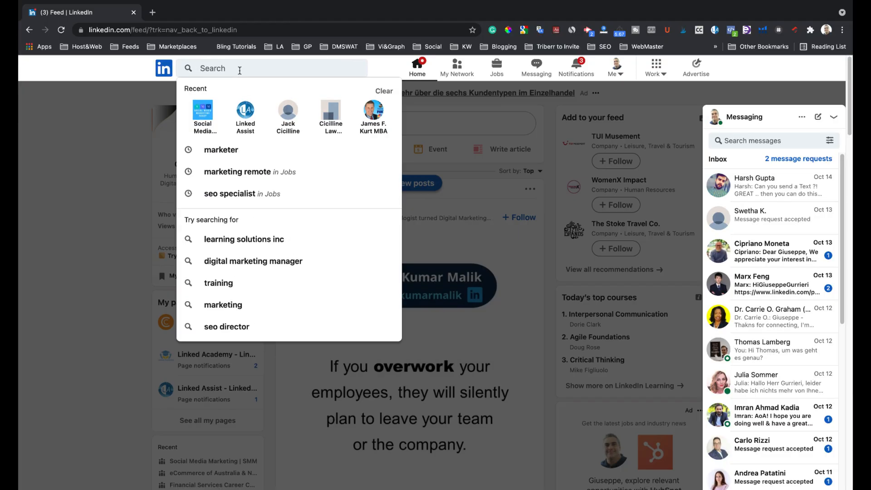
pyautogui.write('marketer')
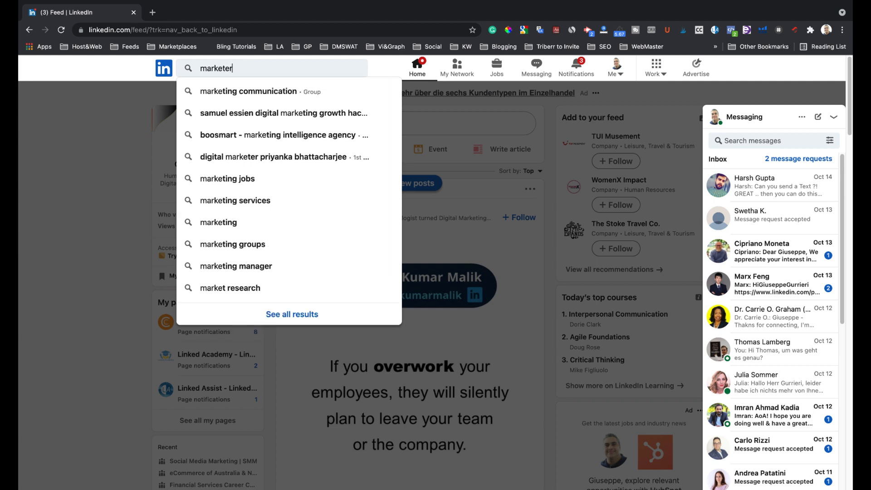
pyautogui.press('Return')
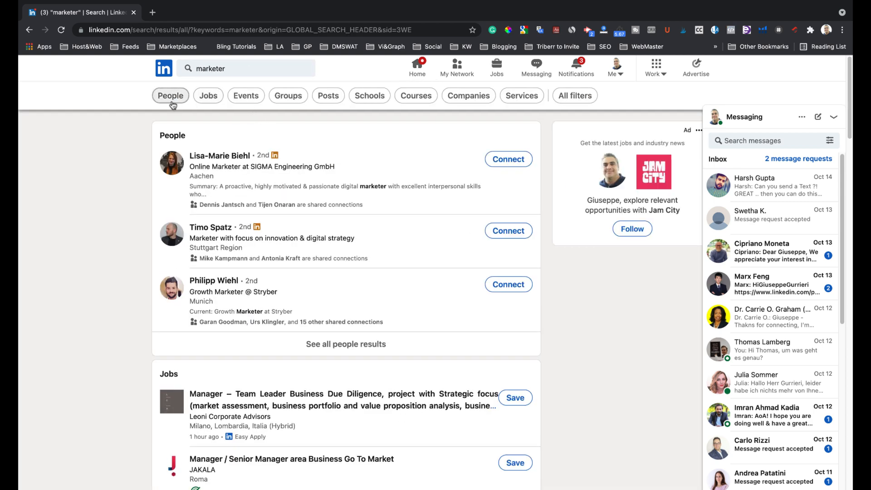
pyautogui.click(169, 95)
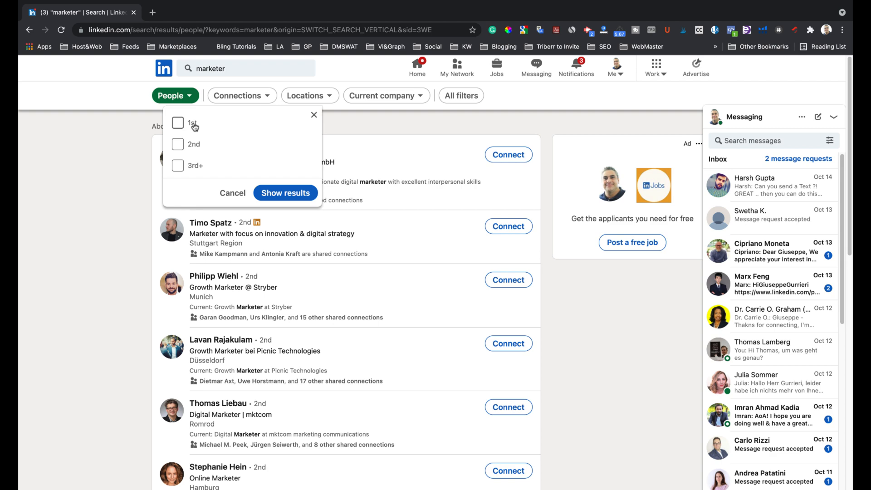
pyautogui.click(285, 193)
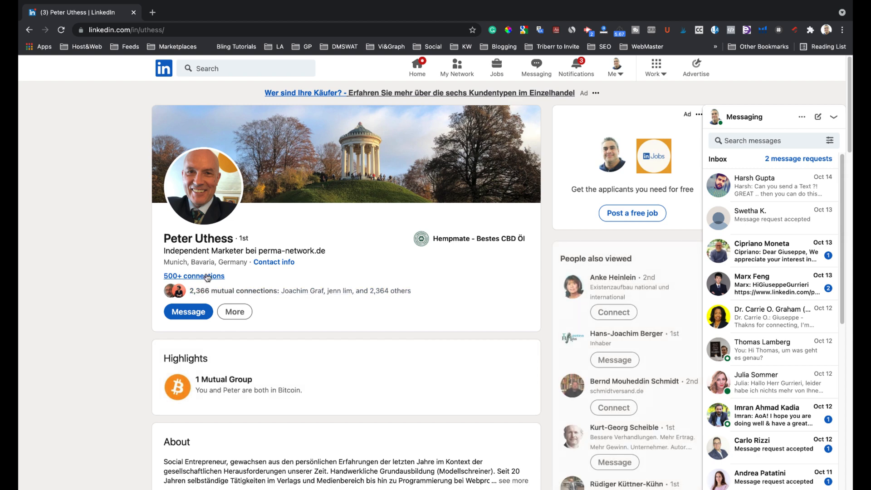
pyautogui.click(195, 276)
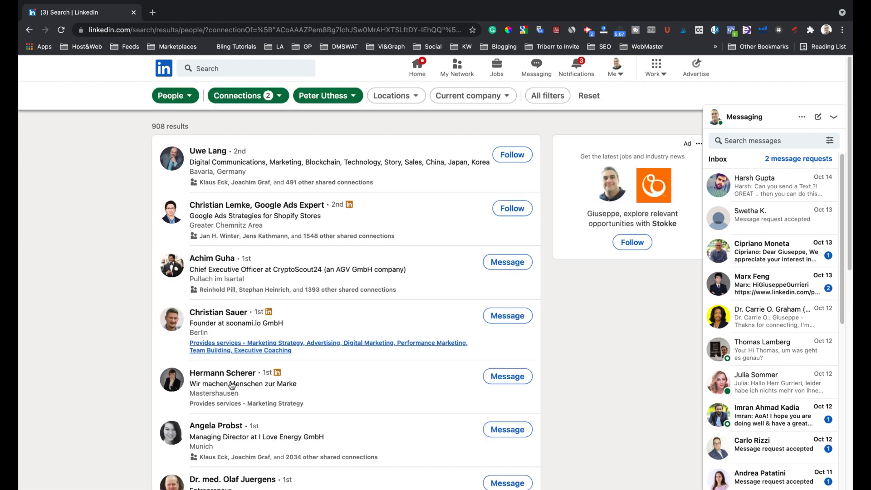
pyautogui.scroll(-3)
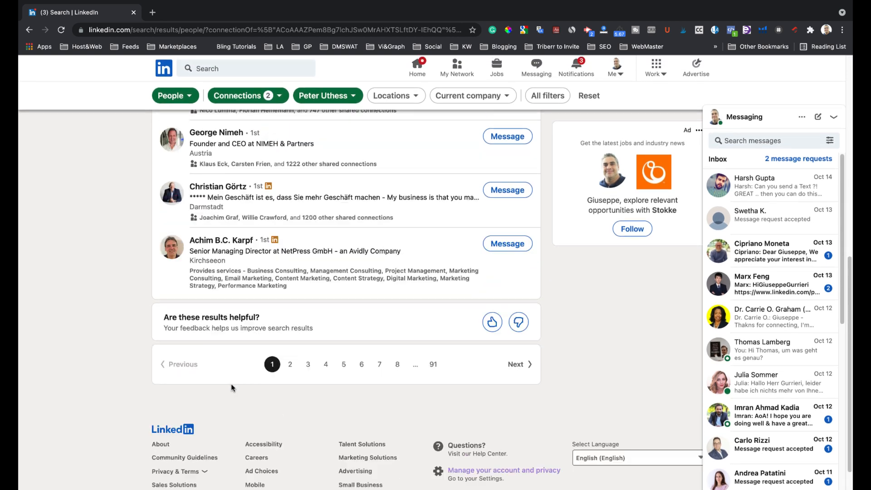
# Step: Sign out of LinkedIn so the public welcome page with the sign-in form shows
pyautogui.scroll(-3)
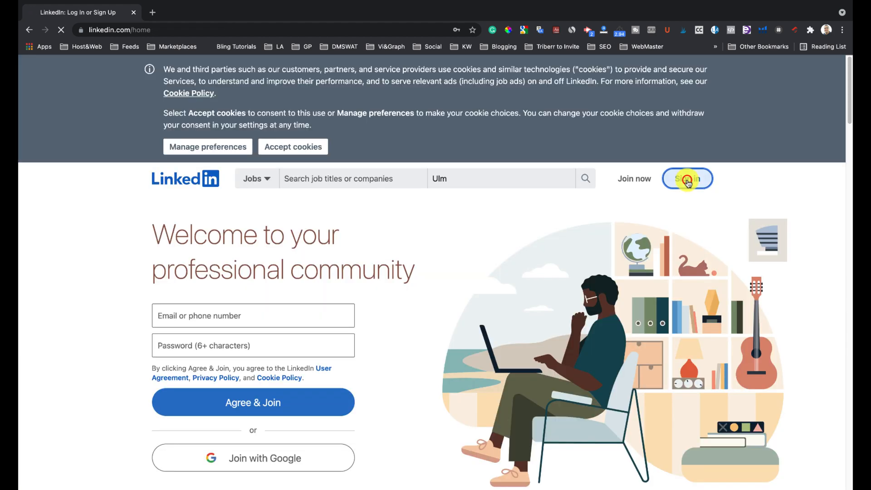
# Step: Sign back in with the saved email and password to reach the home feed
pyautogui.click(688, 178)
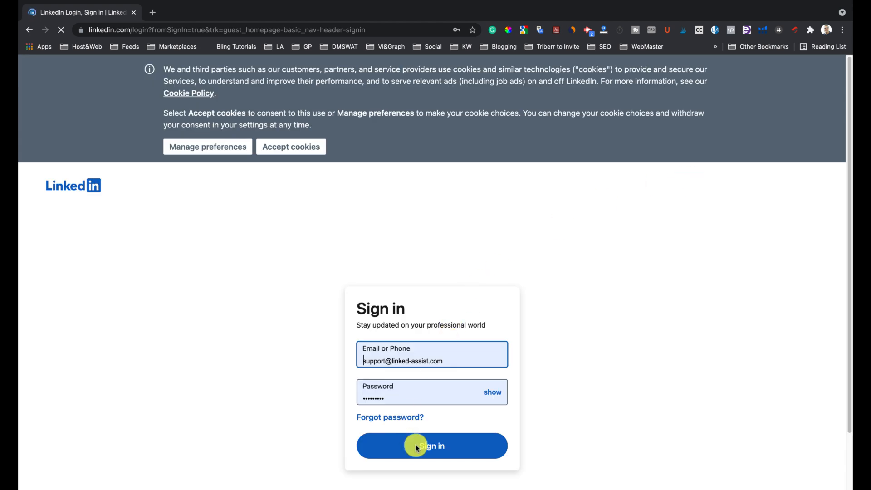
pyautogui.click(432, 446)
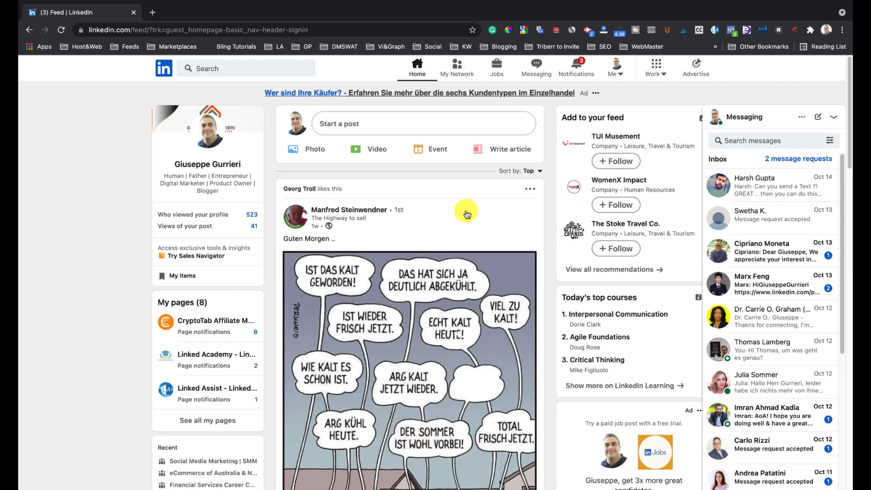
pyautogui.moveTo(621, 74)
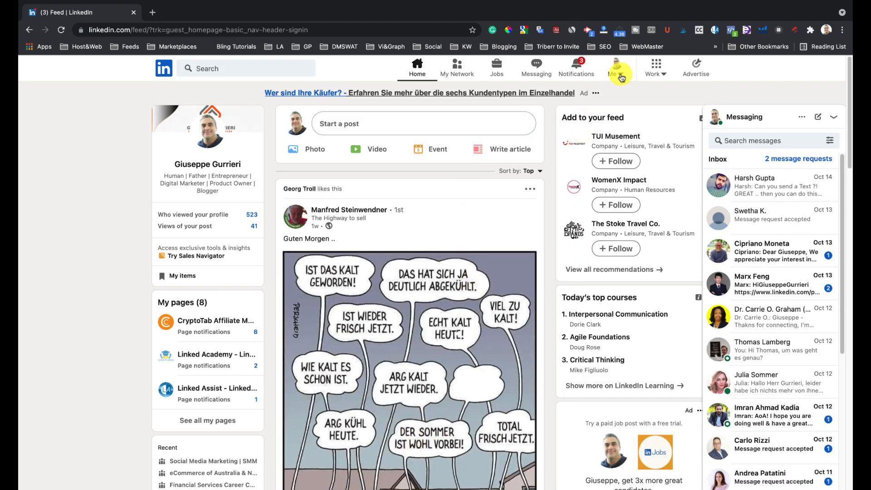
# Step: From the Me menu, reach Settings & Privacy > Visibility of your profile & network
pyautogui.click(617, 68)
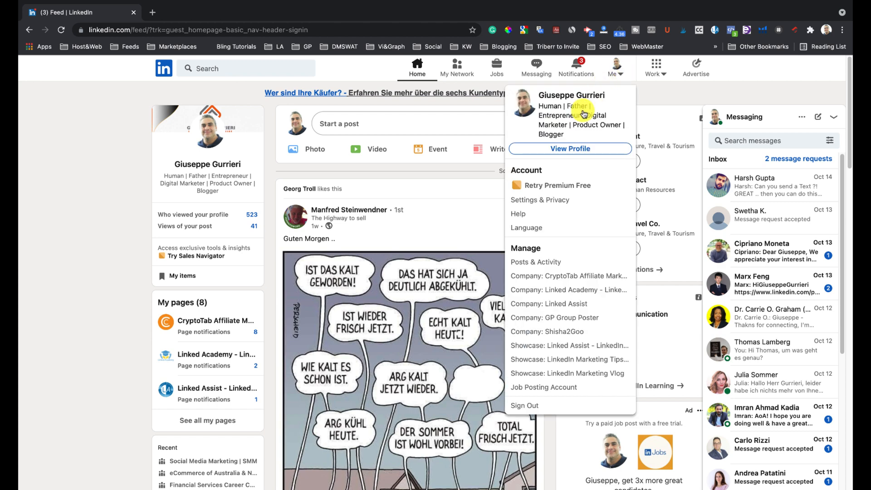
pyautogui.moveTo(539, 200)
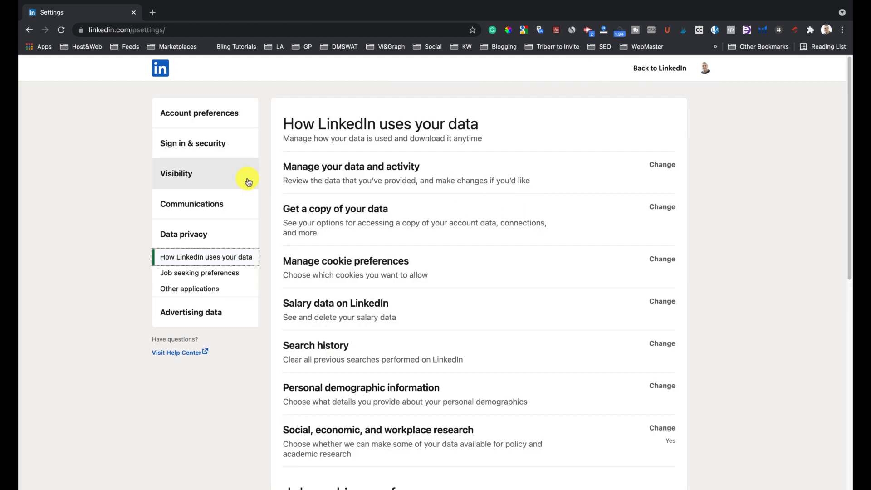
pyautogui.moveTo(178, 181)
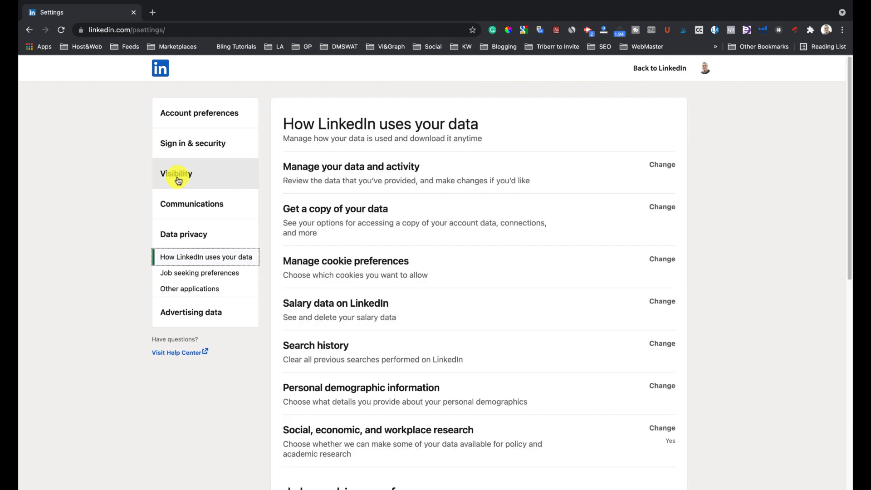
pyautogui.click(176, 173)
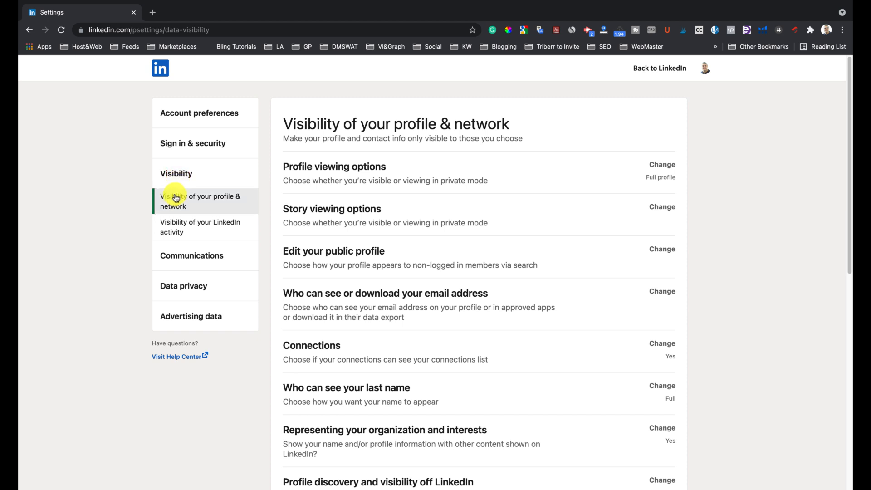
pyautogui.scroll(3)
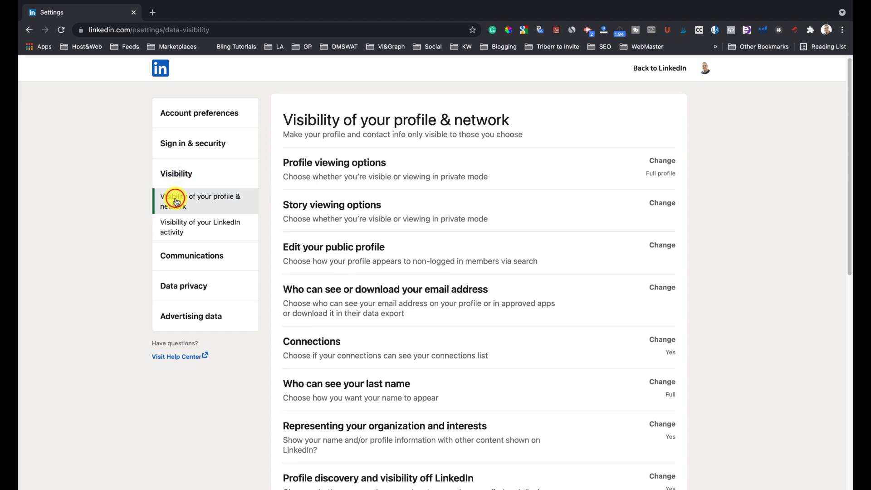
pyautogui.moveTo(663, 339)
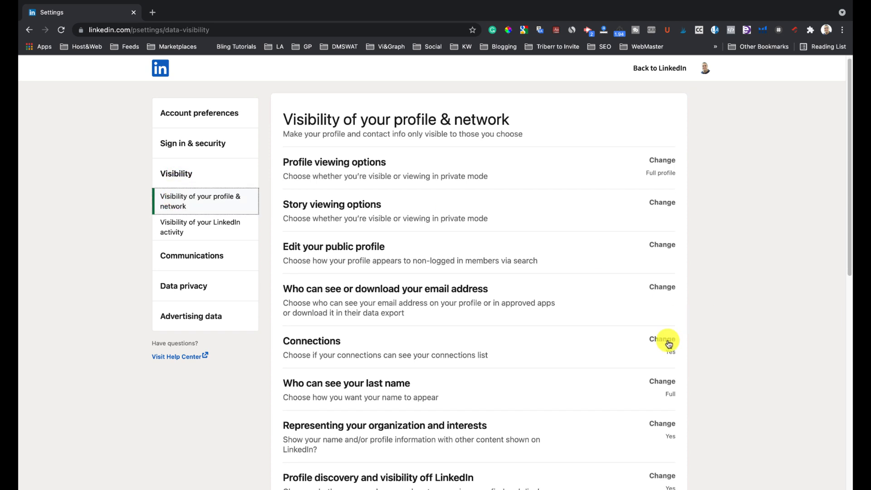
# Step: Switch Connections visibility from Yes to No and return to LinkedIn with it saved
pyautogui.click(662, 339)
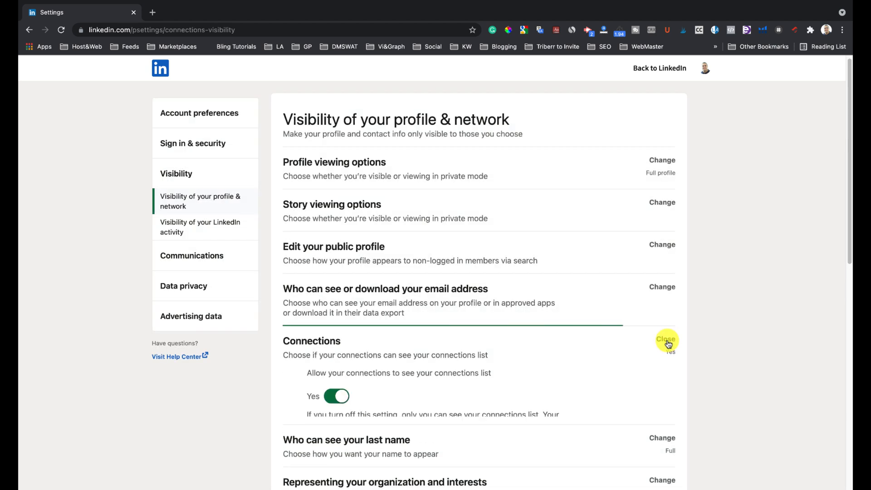
pyautogui.click(667, 341)
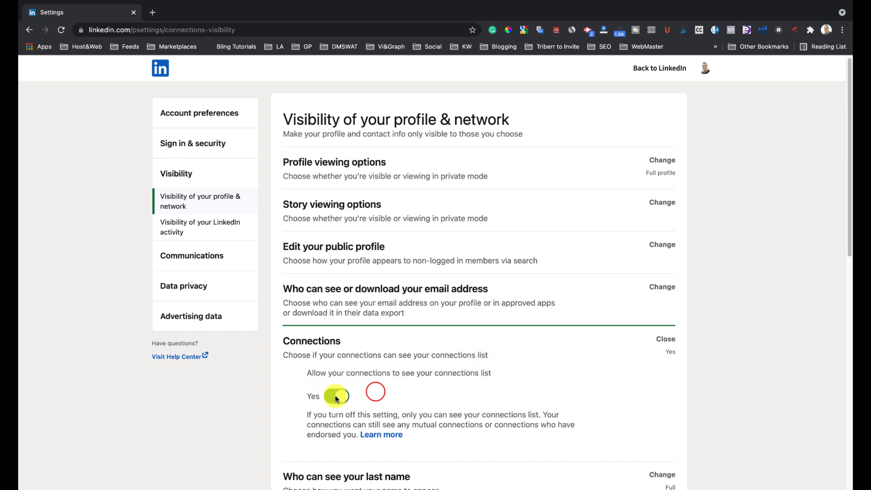
pyautogui.click(336, 397)
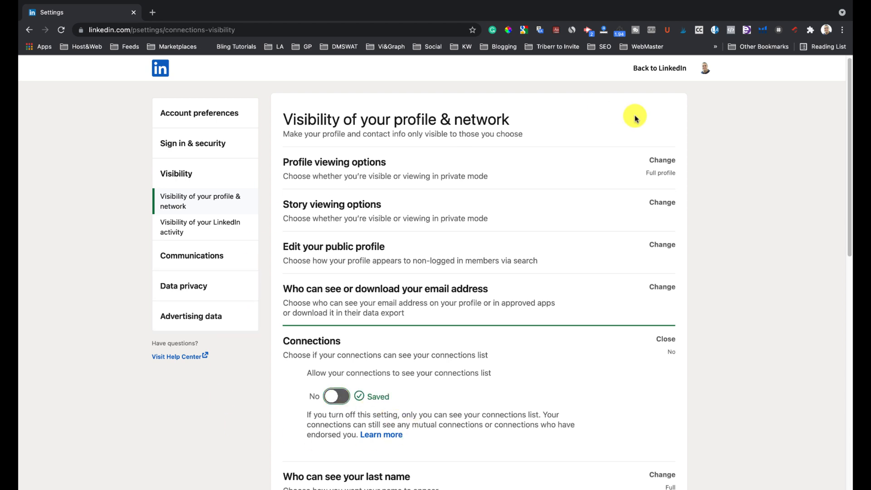
pyautogui.click(659, 68)
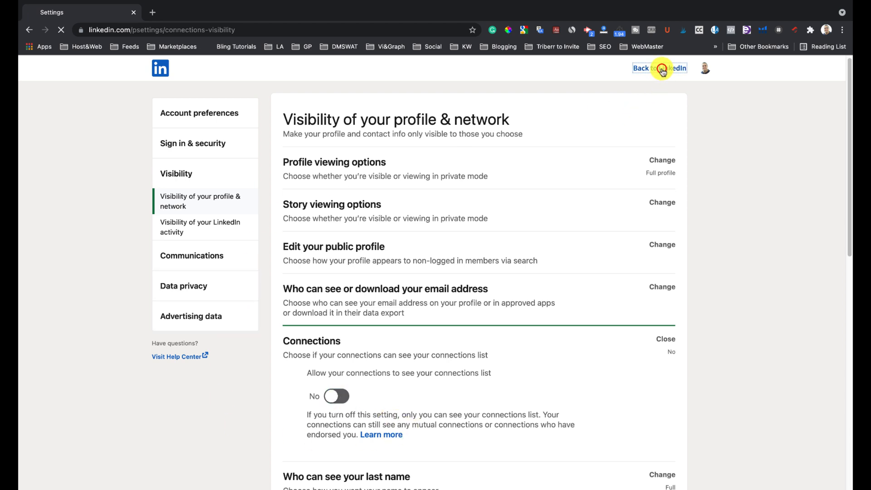